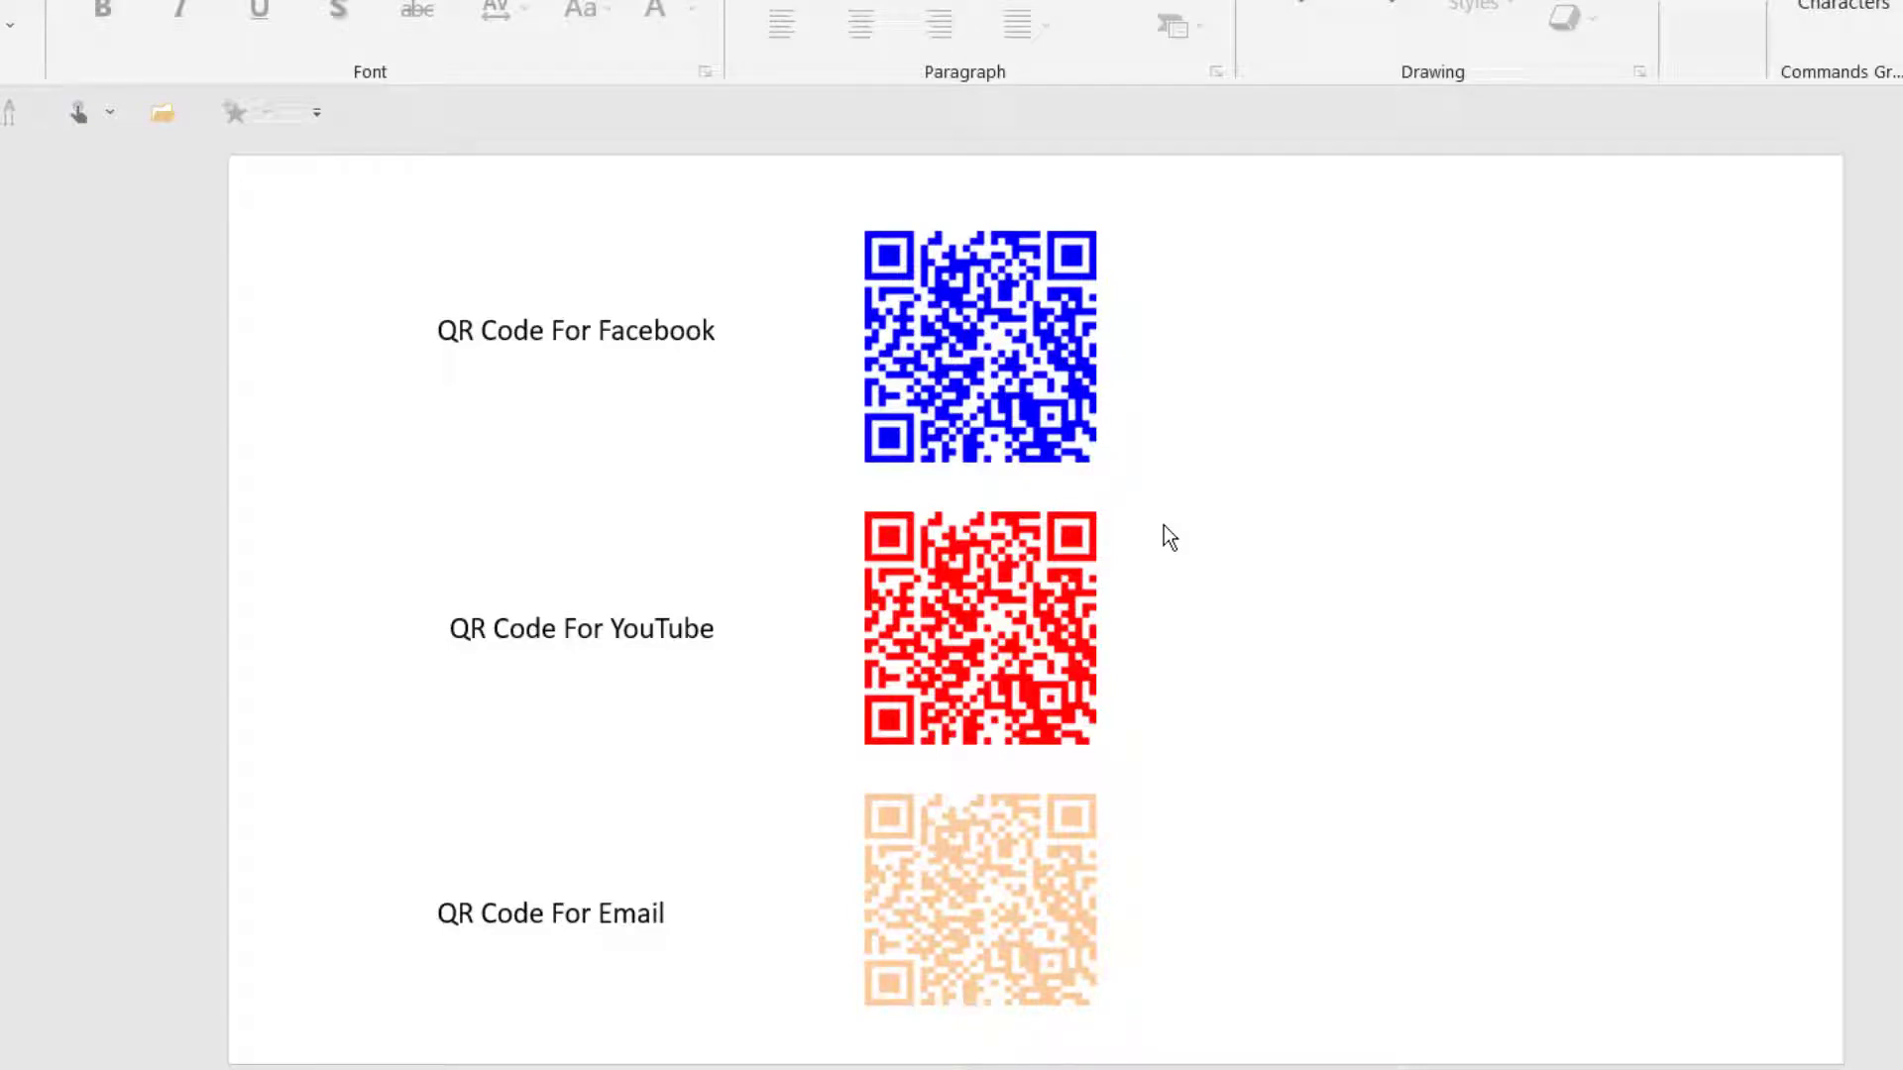
mouse_move(775, 803)
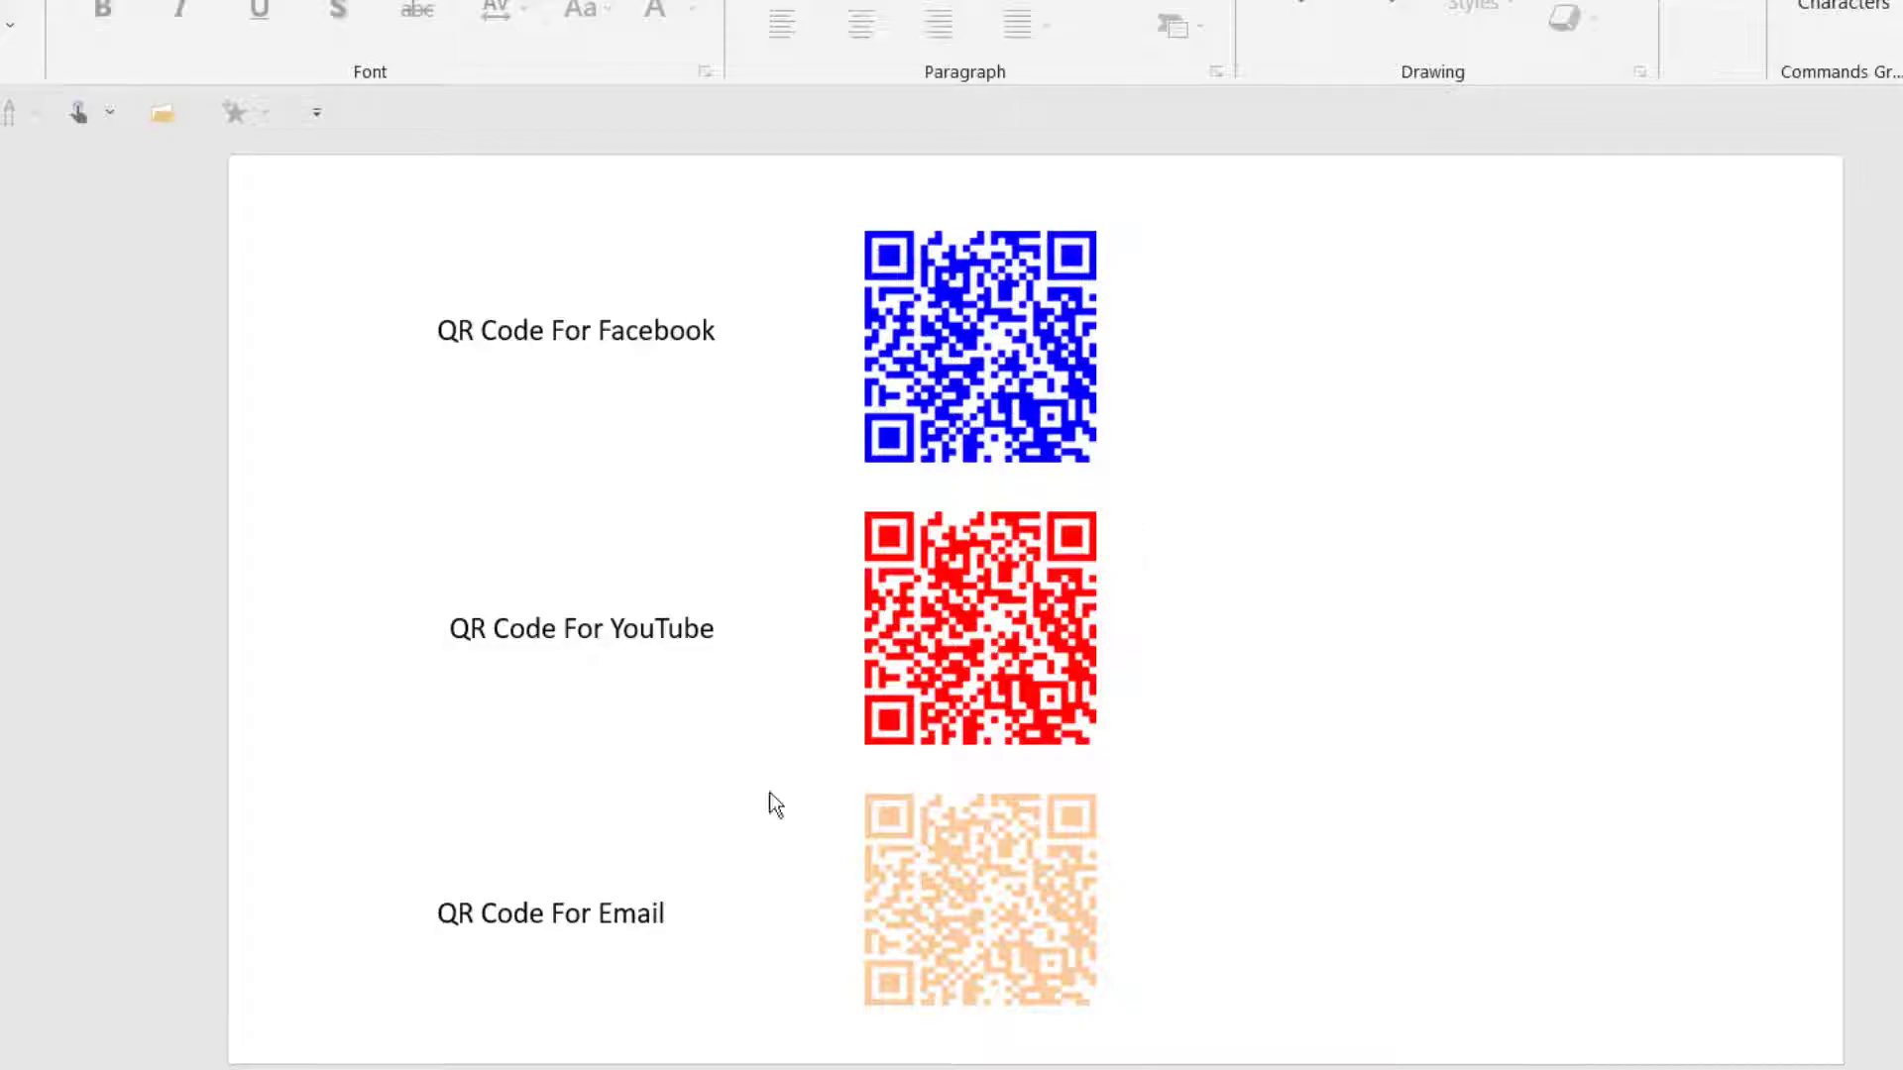
mouse_move(698, 832)
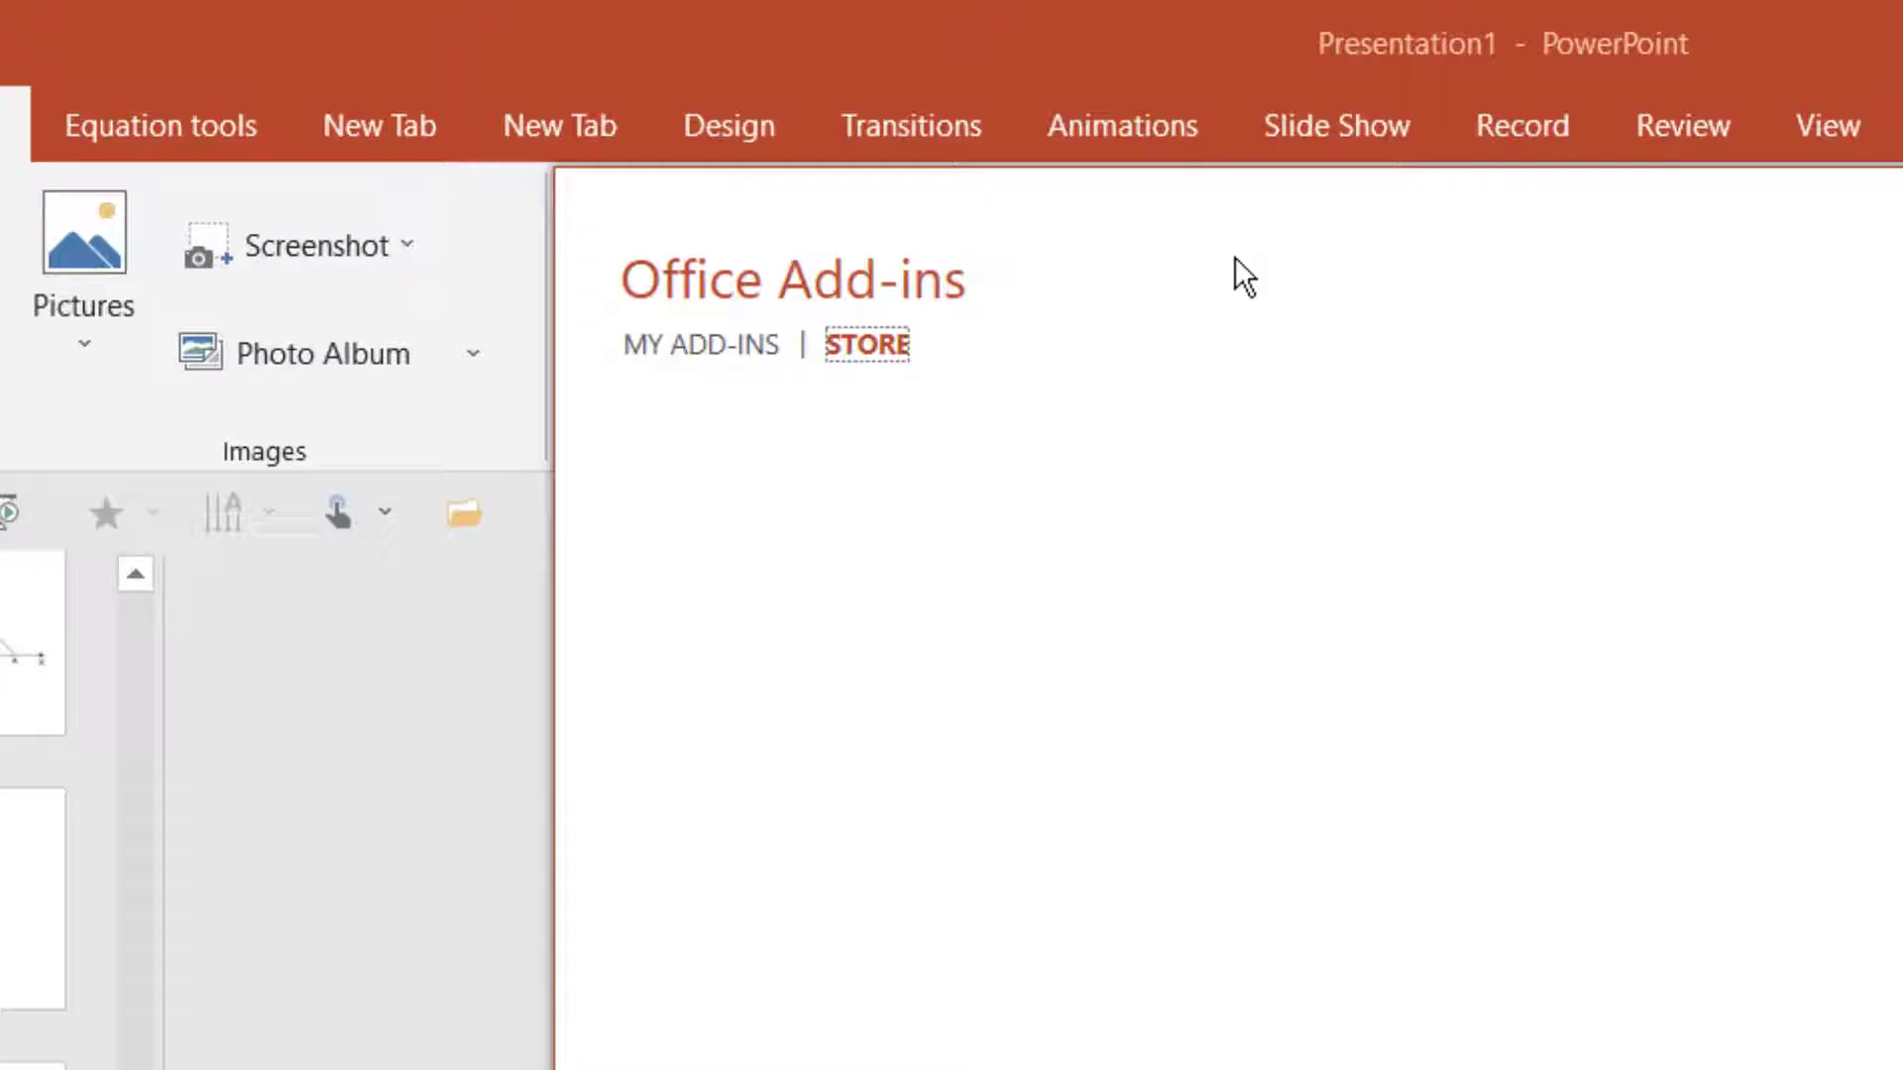
Find and add the QR4OFFICE add-in from the store, then return to the presentation
type("QR")
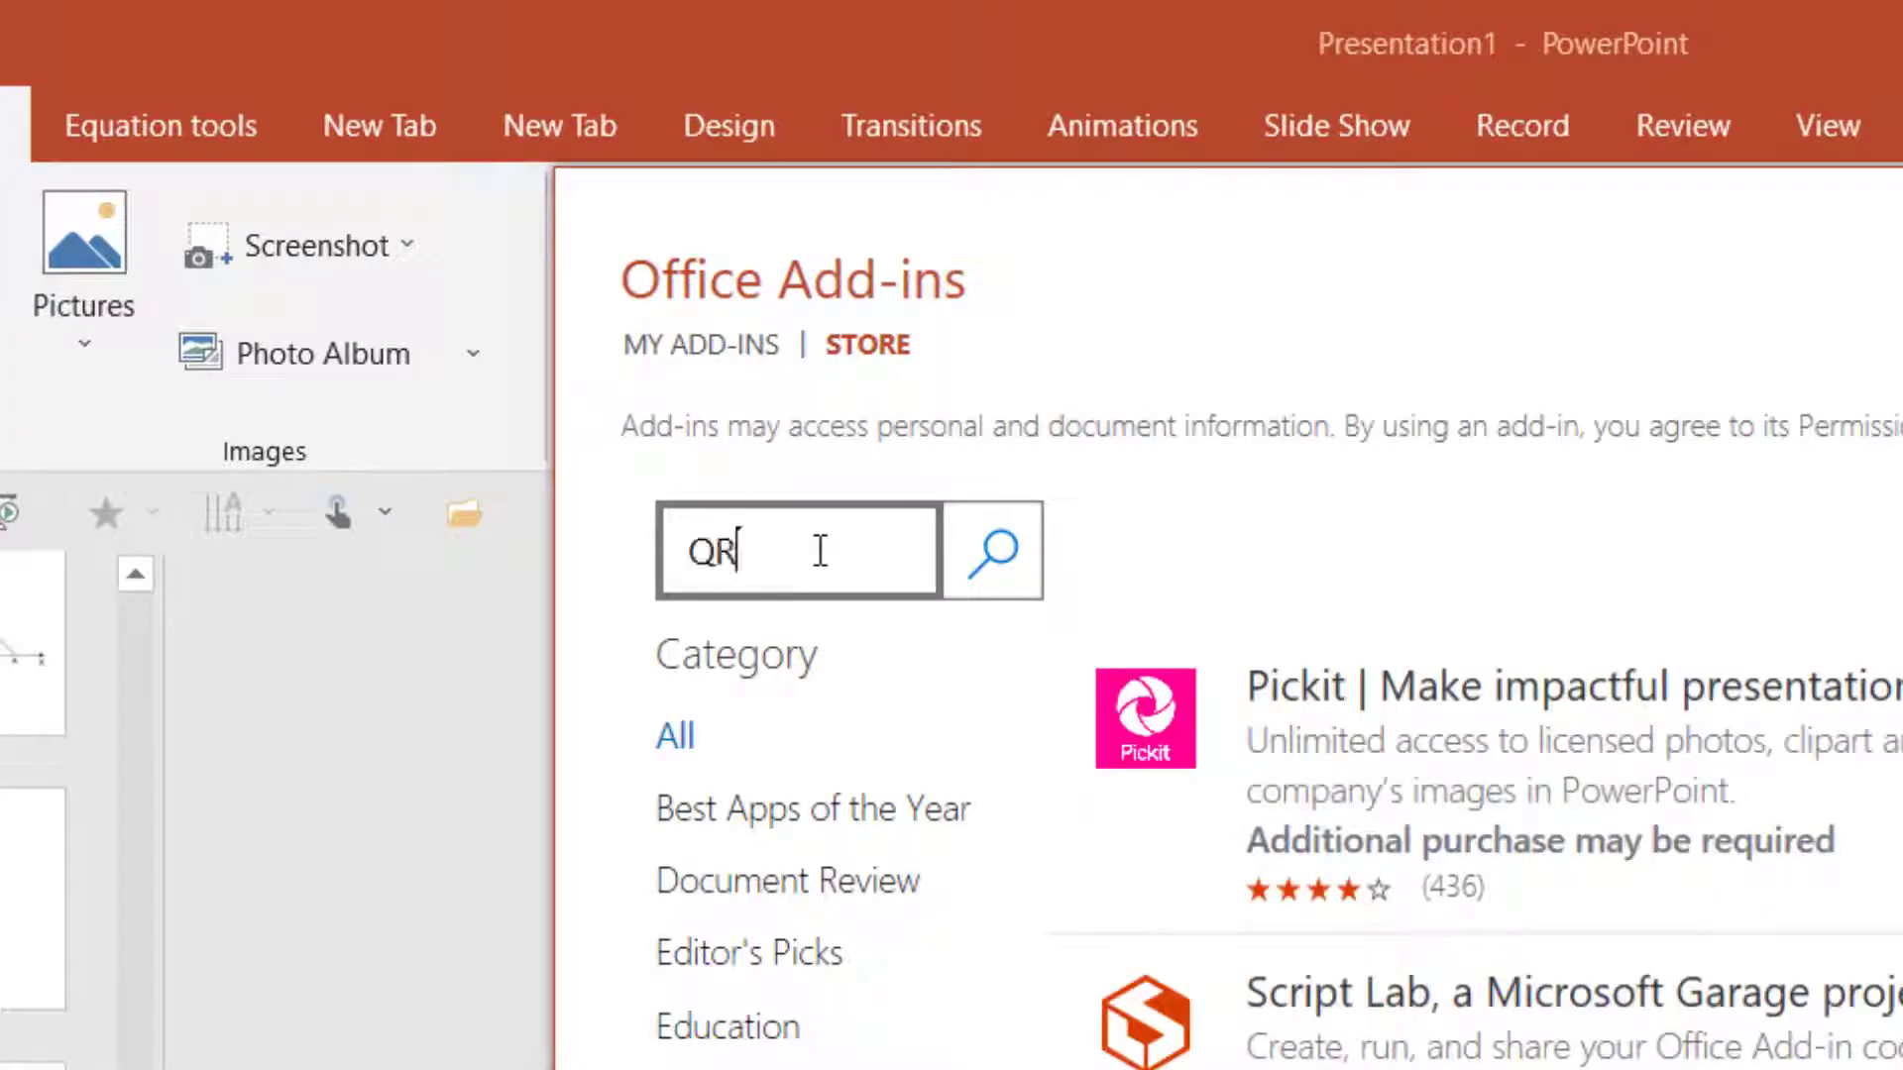
type("4OFFICE")
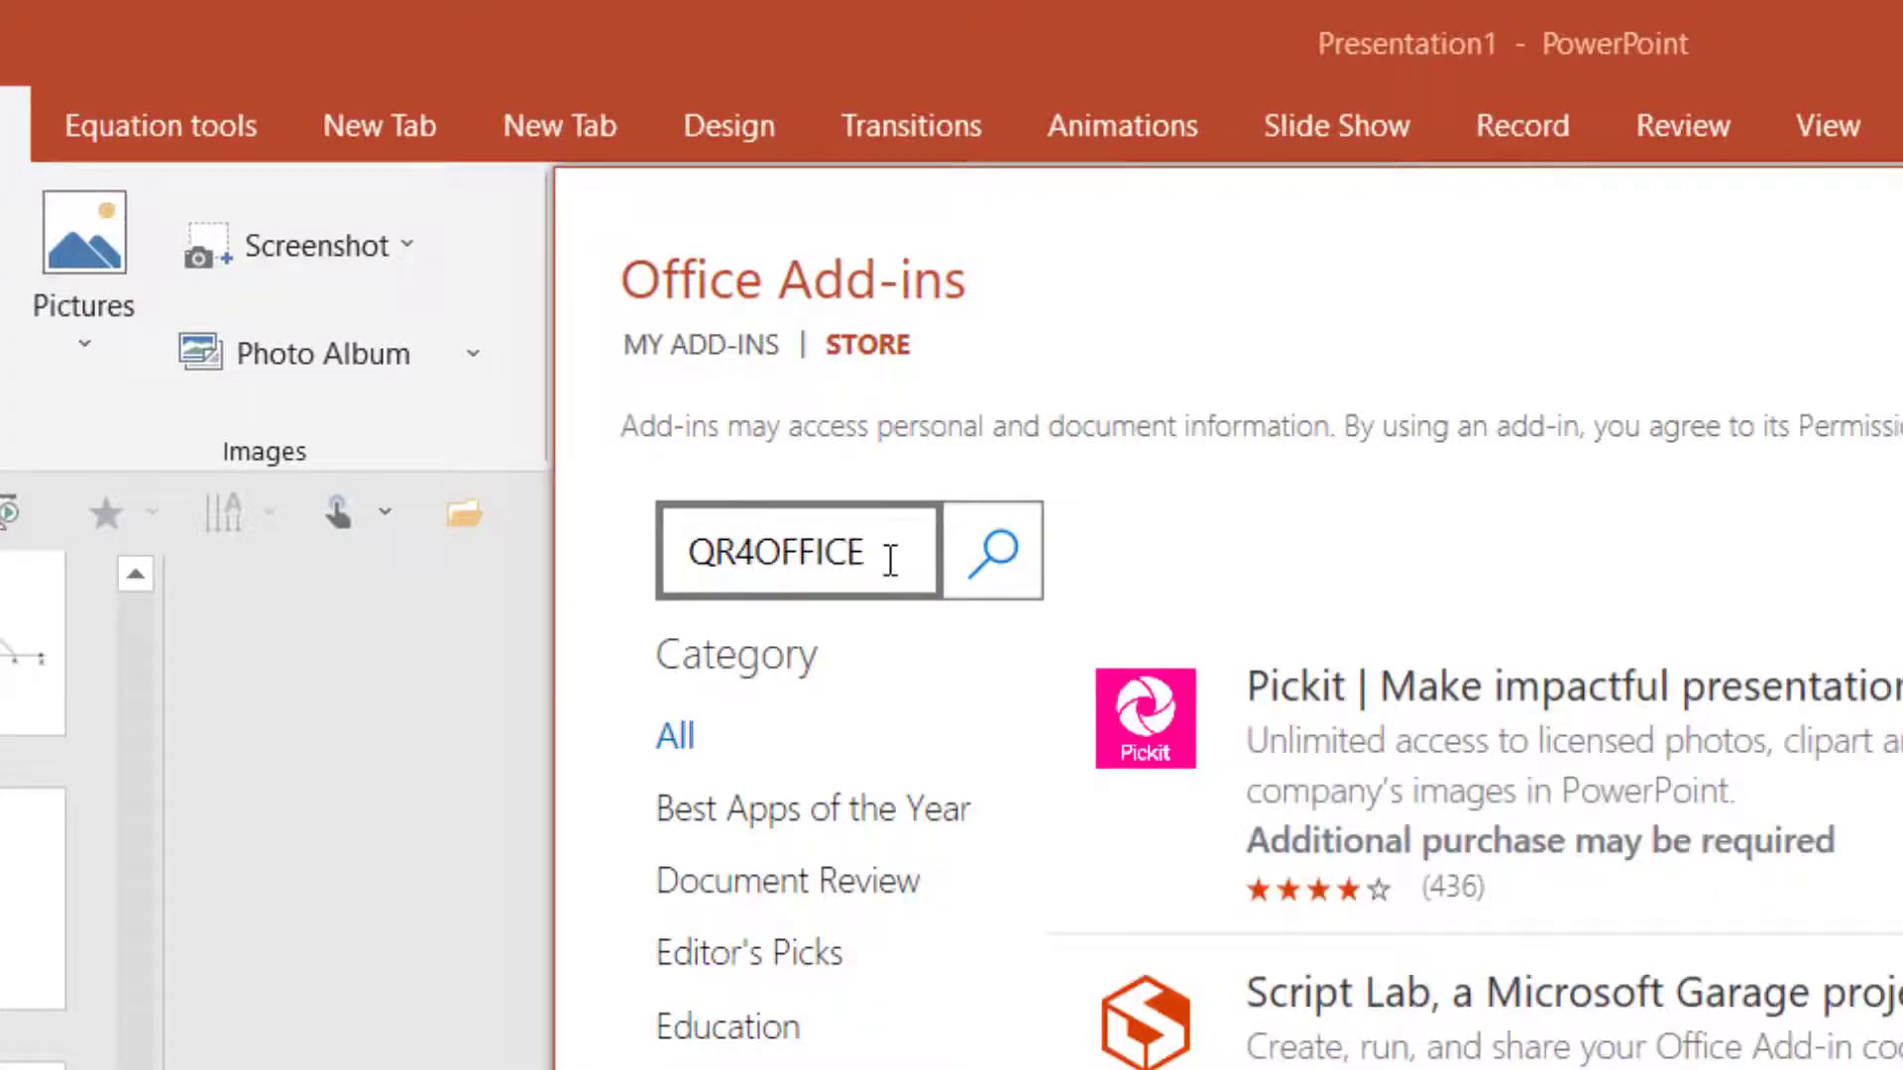
left_click(991, 550)
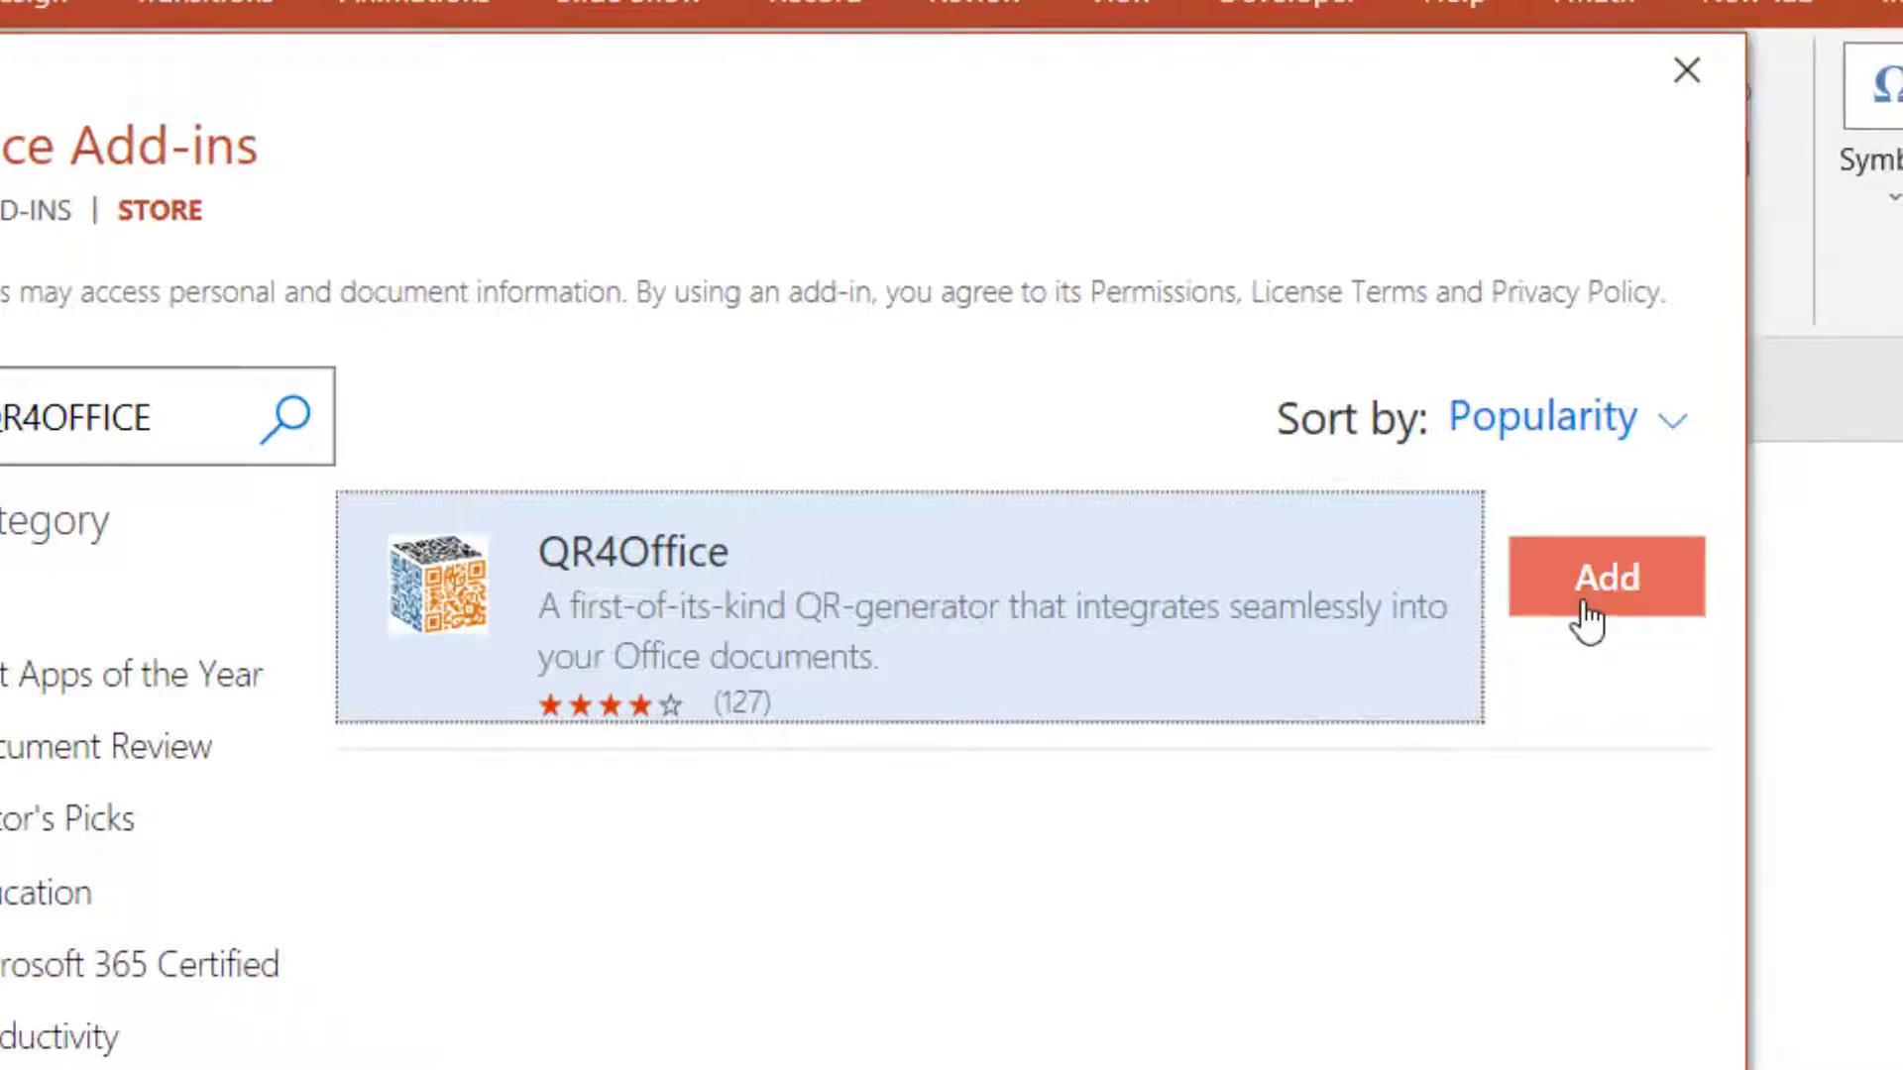
left_click(1605, 576)
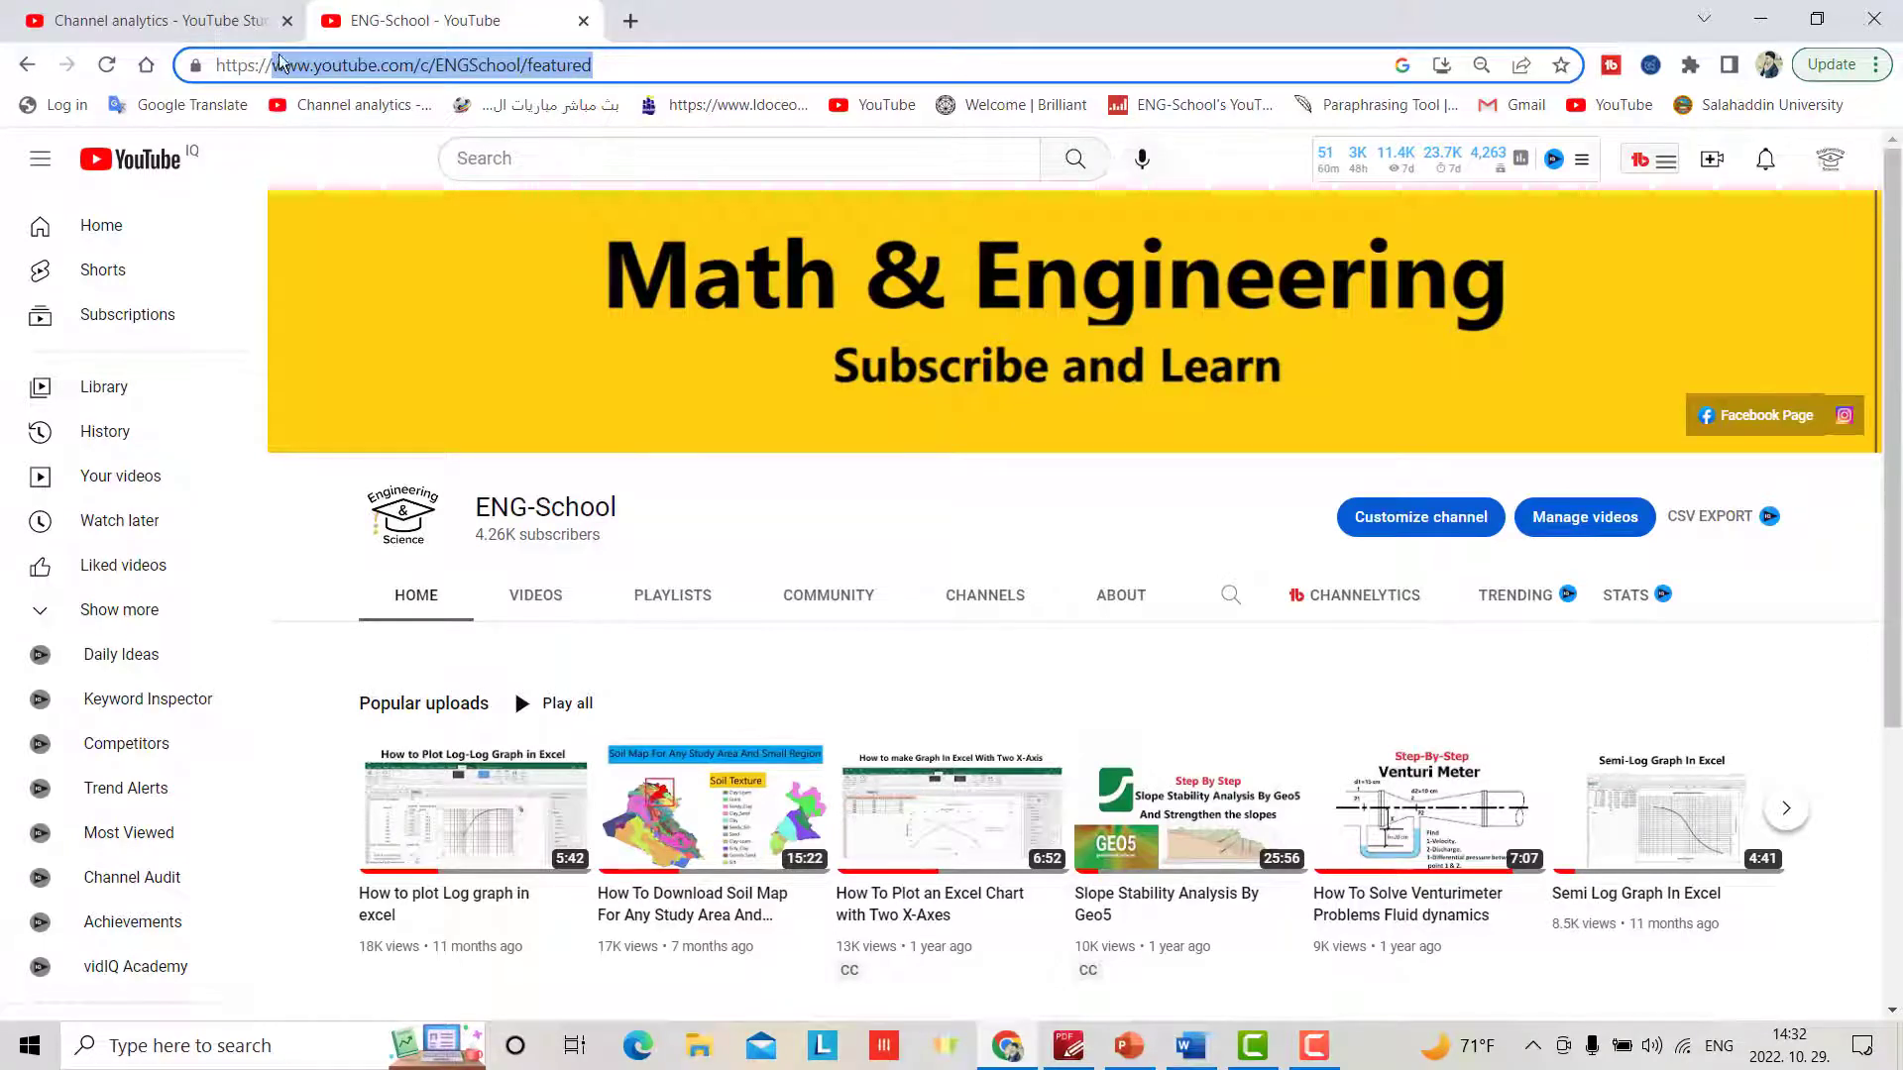
left_click(1126, 1045)
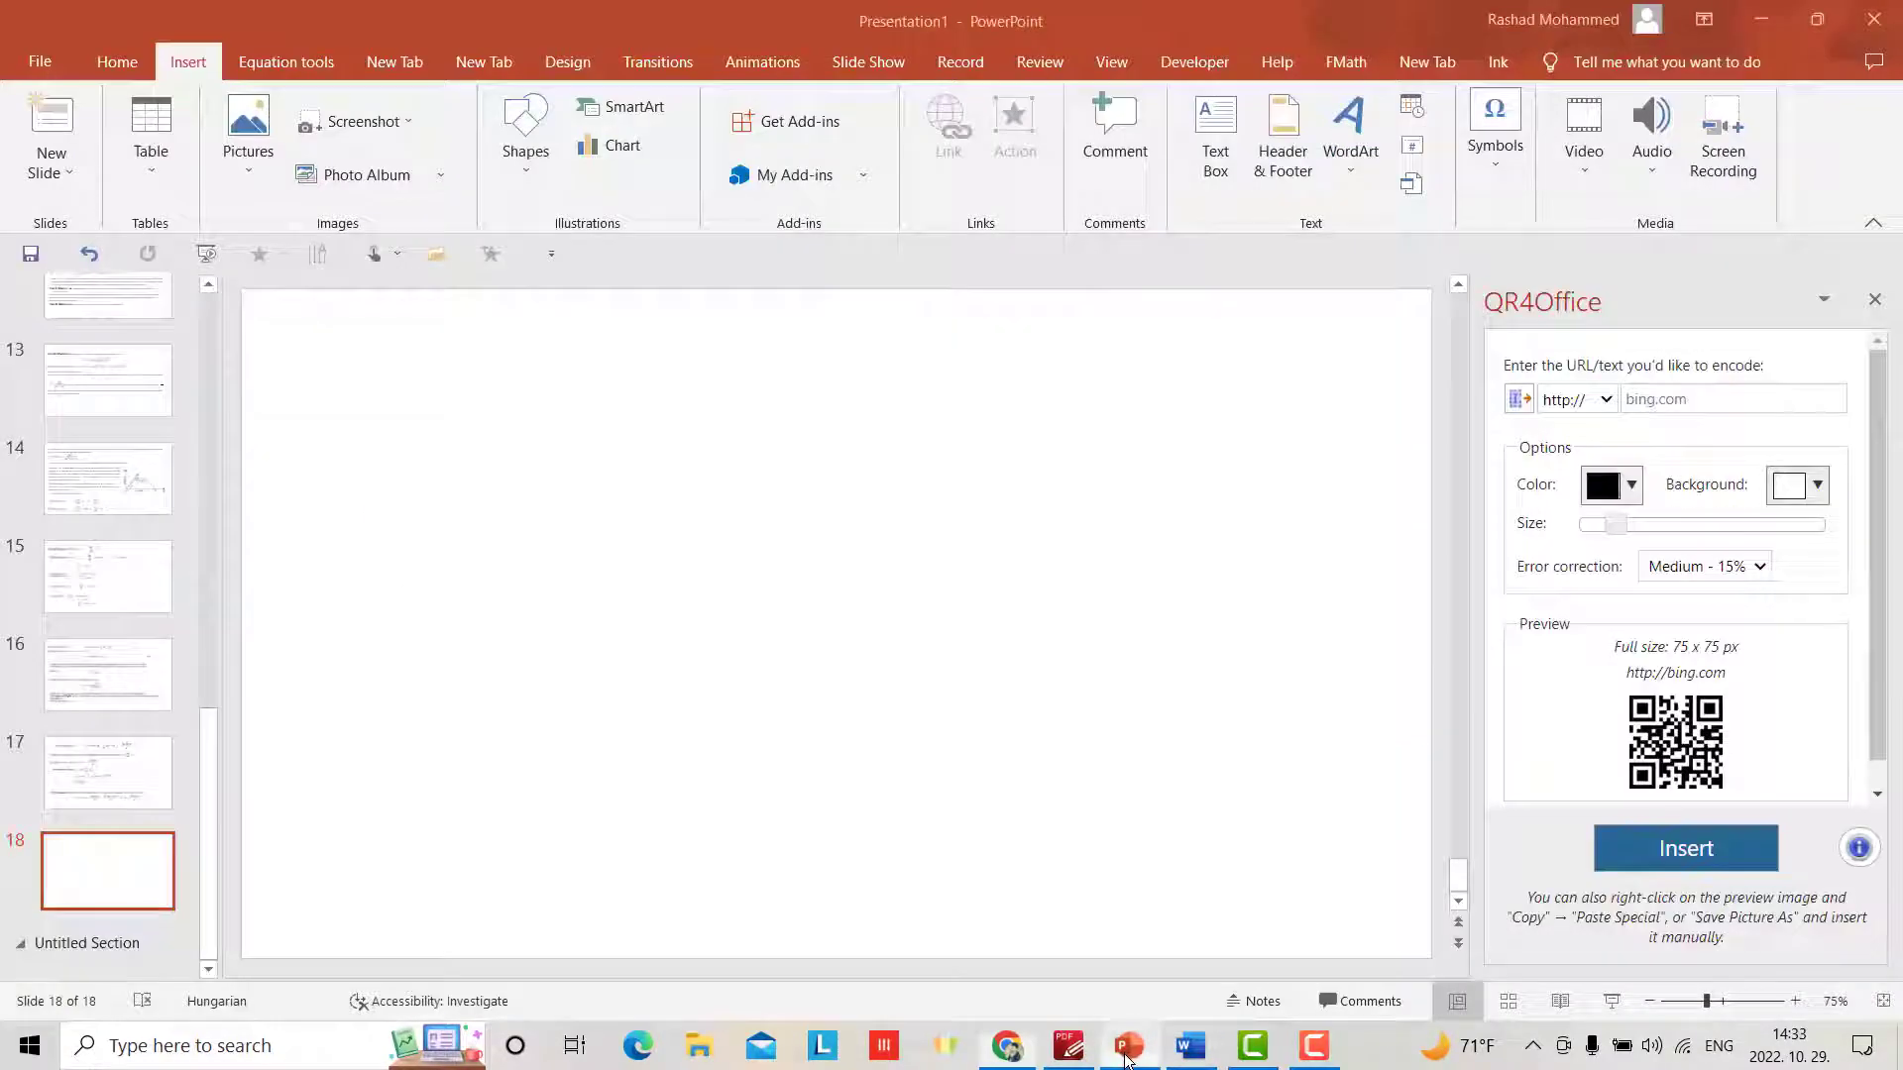
Encode the ENG-School channel URL as a red QR code and open the channel from it
left_click(1729, 399)
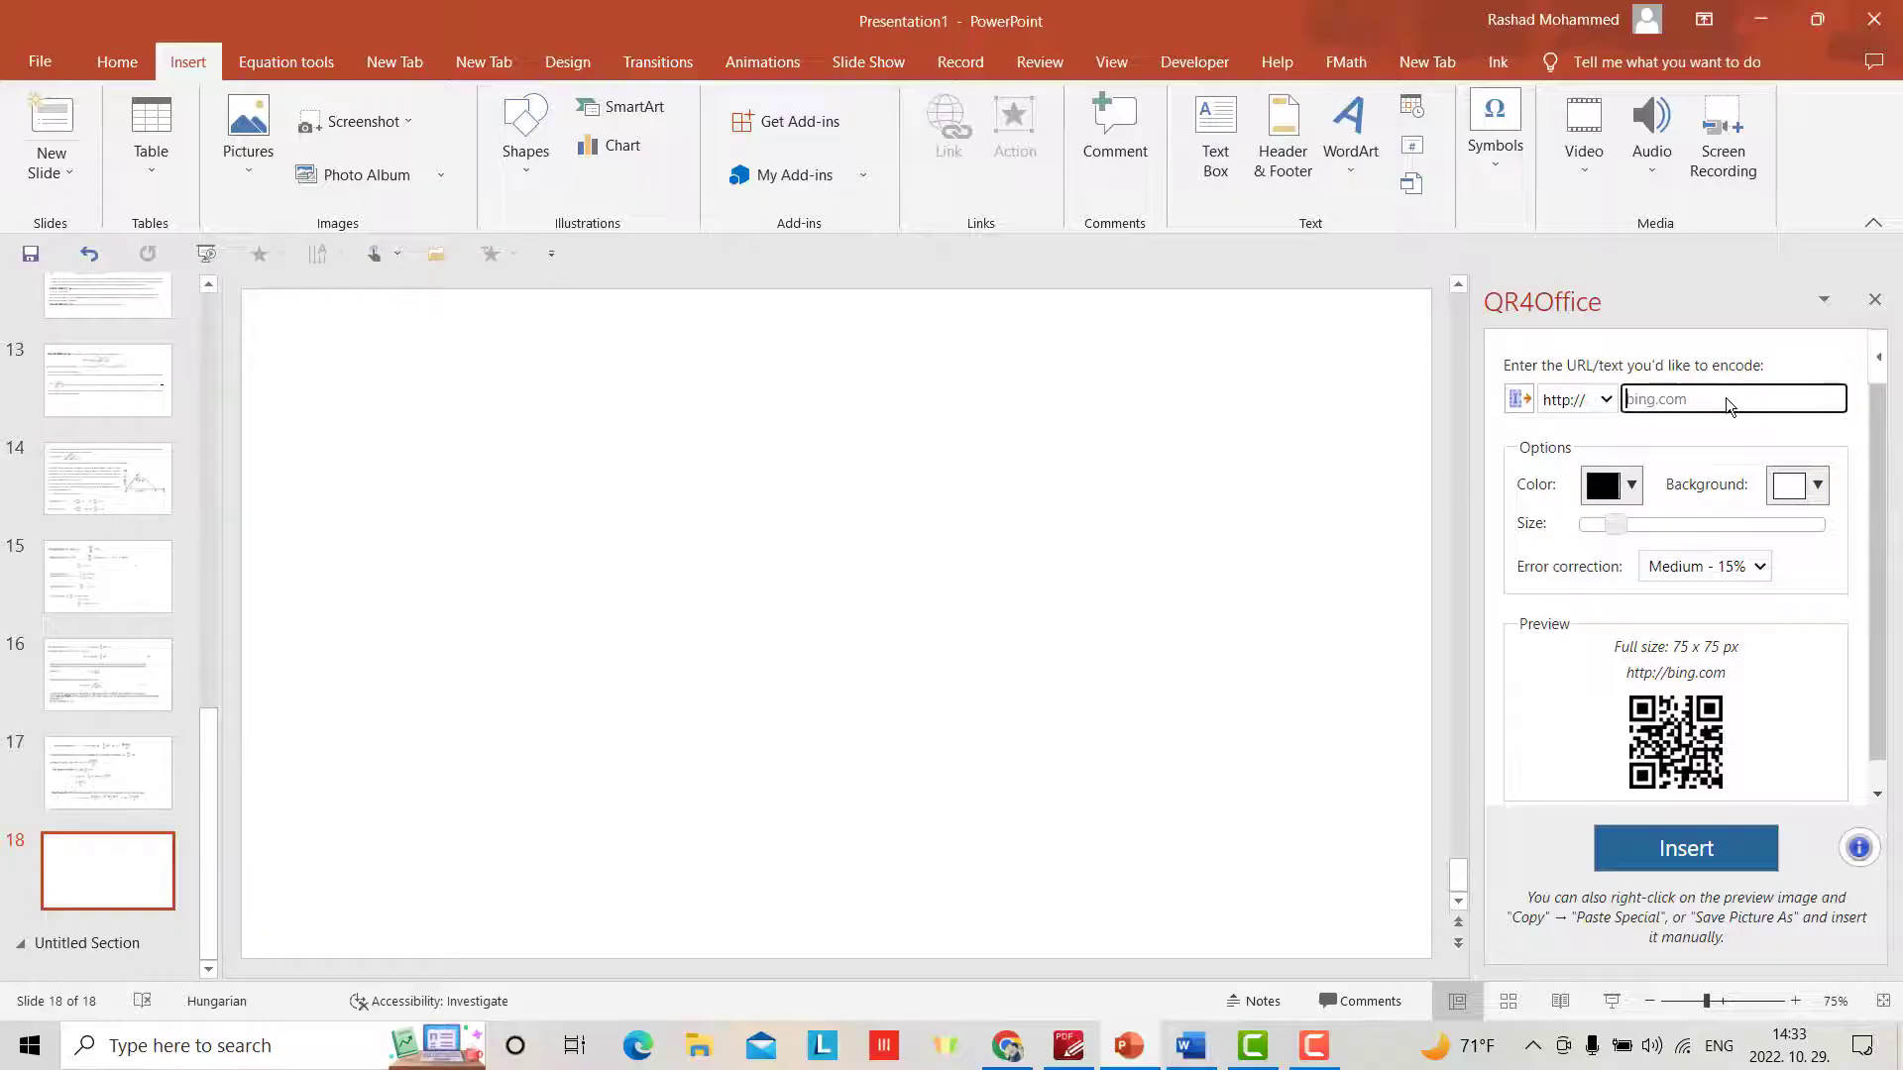
left_click(1608, 485)
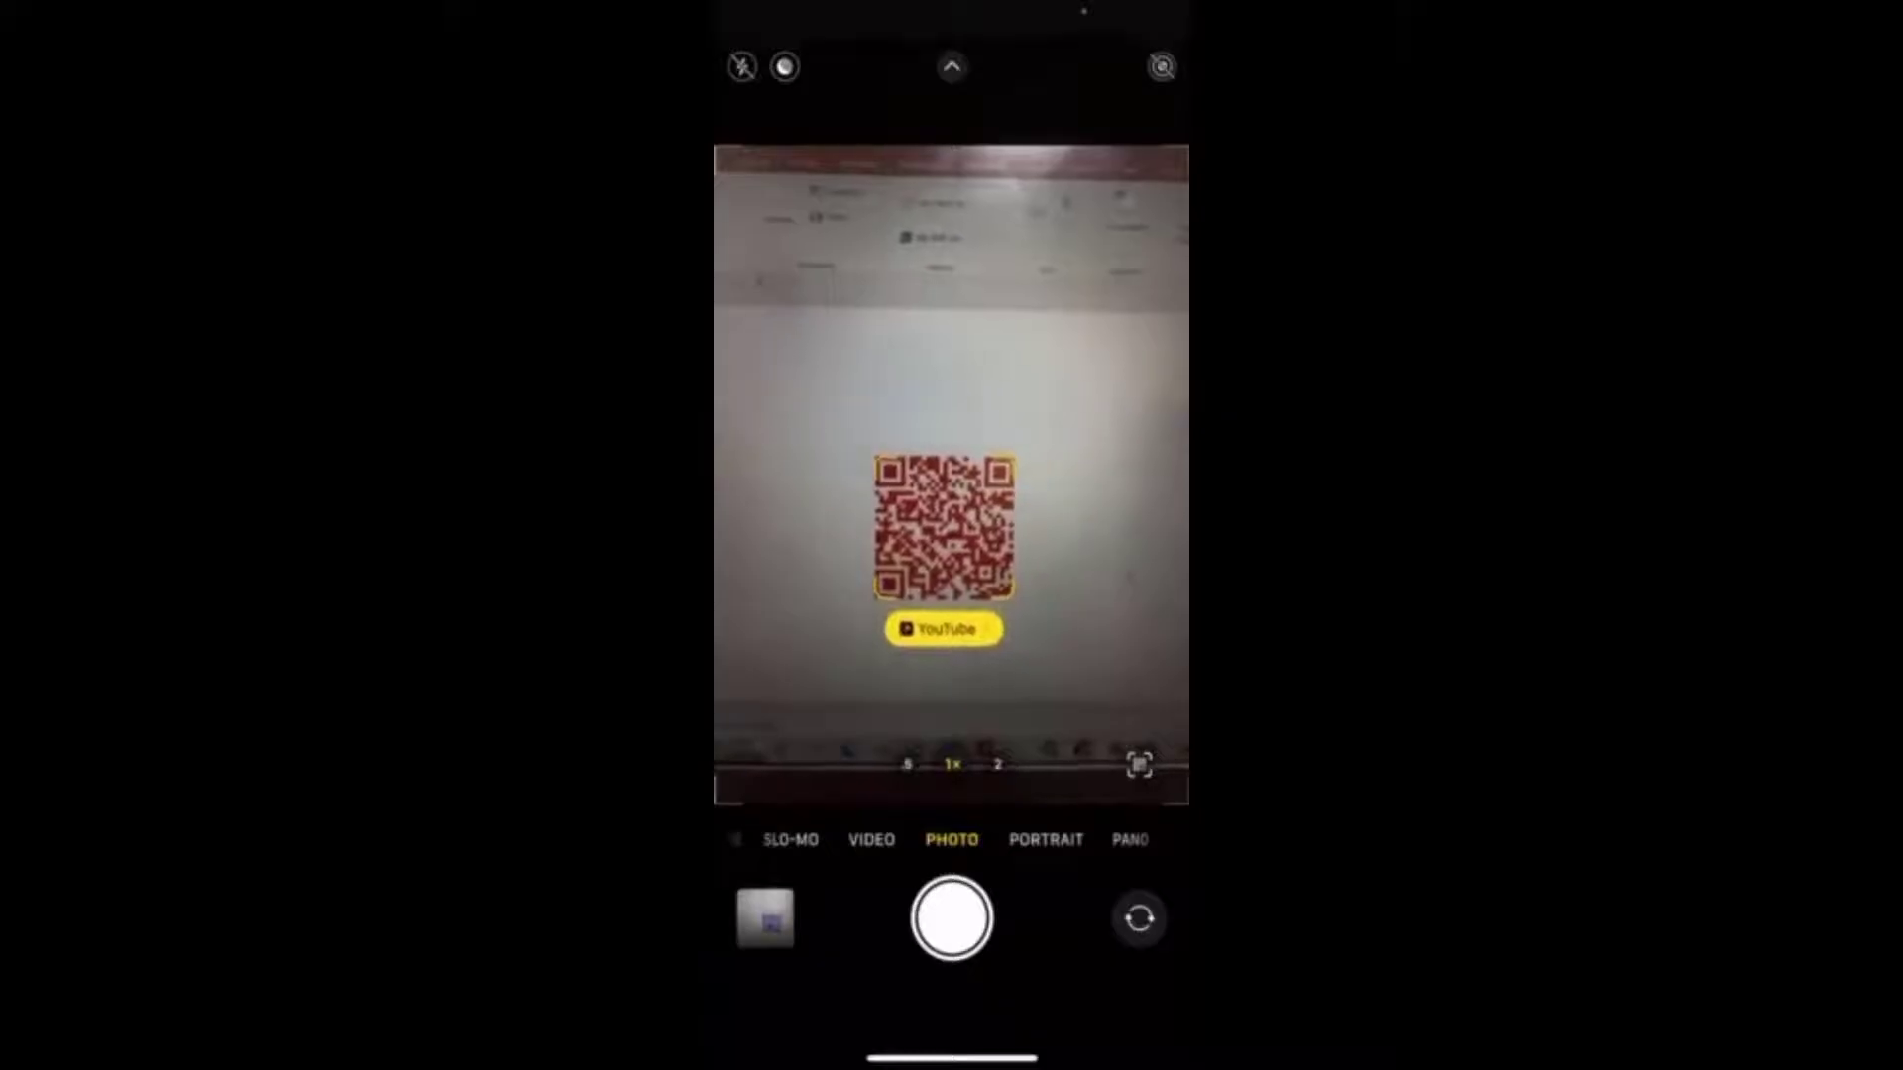
left_click(944, 629)
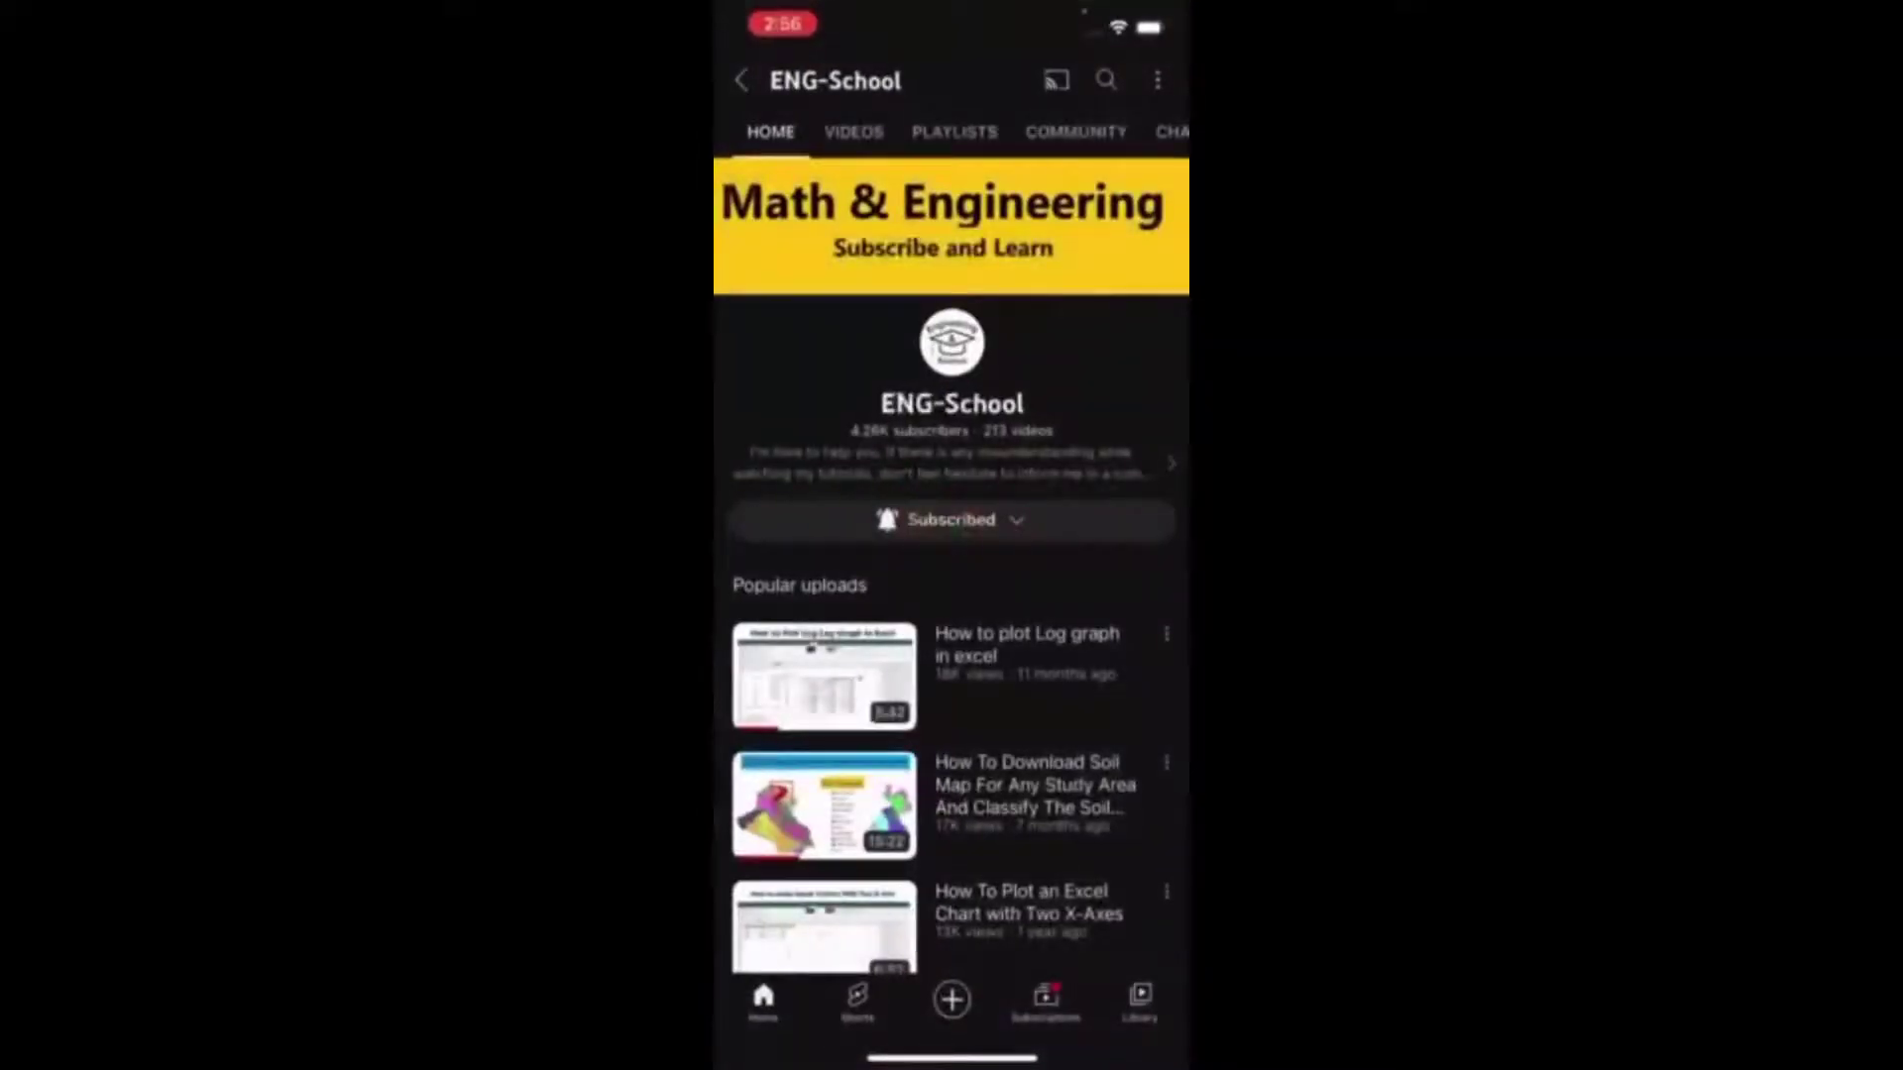